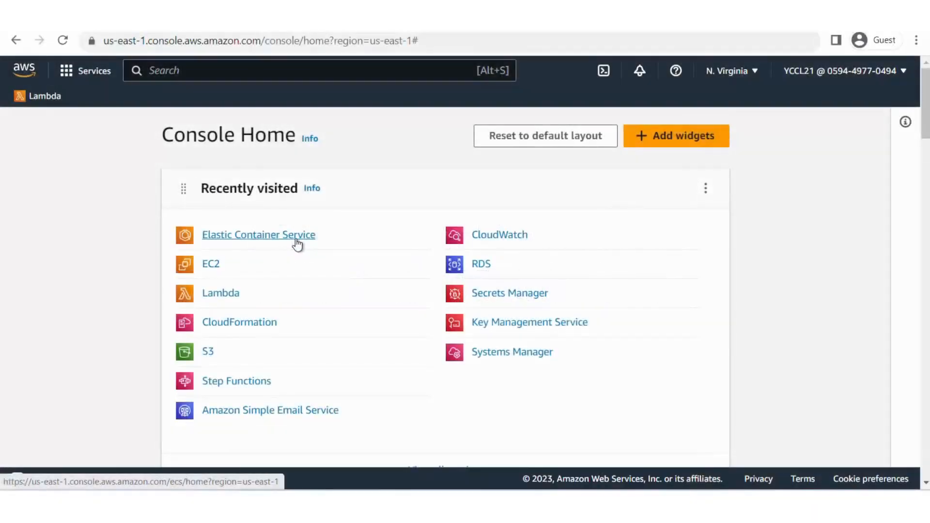
# Open Elastic Container Service from Console Home and get started to reach the empty Clusters list.
pyautogui.click(258, 234)
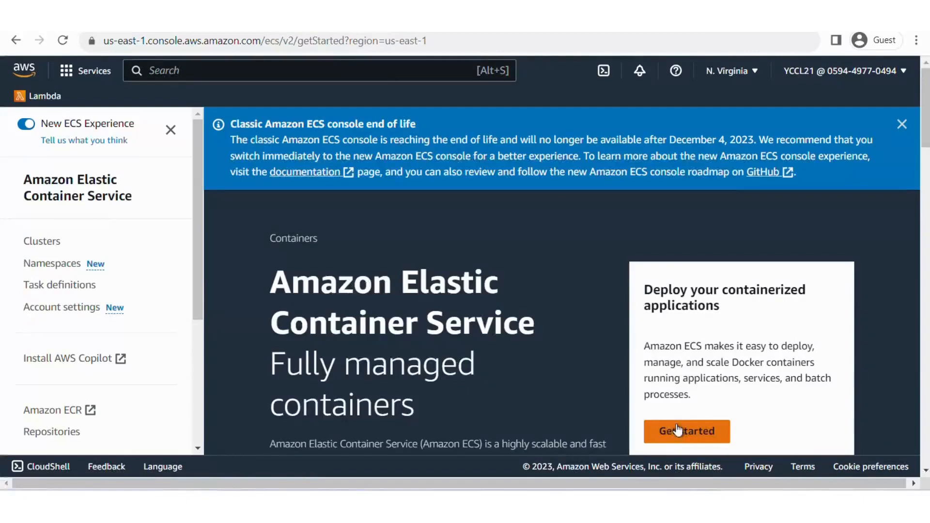
pyautogui.click(686, 431)
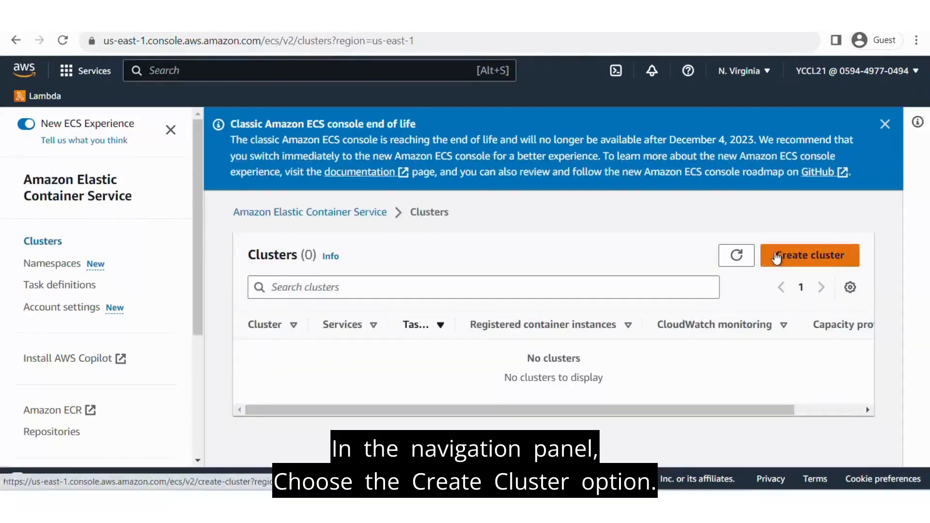
# Set up a new cluster named magento, keeping the default VPC, subnets and Fargate infrastructure.
pyautogui.click(809, 256)
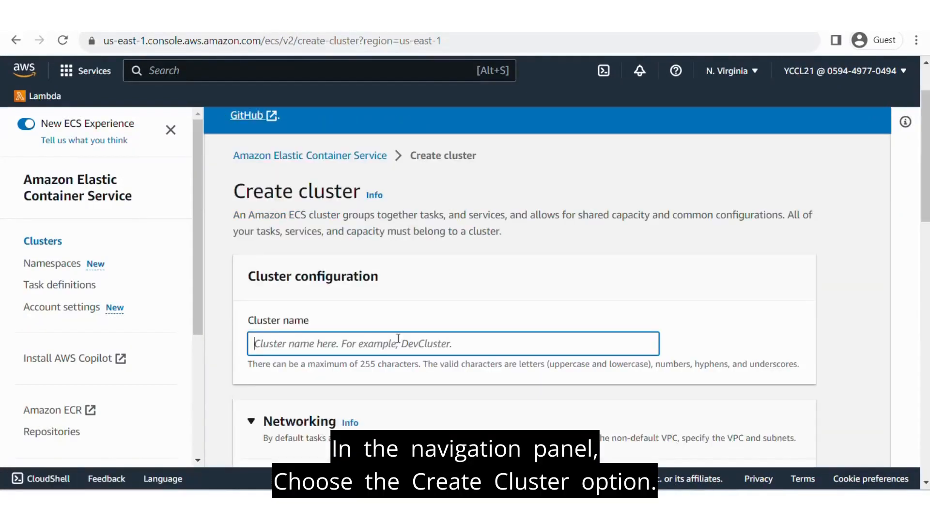
pyautogui.write('magen')
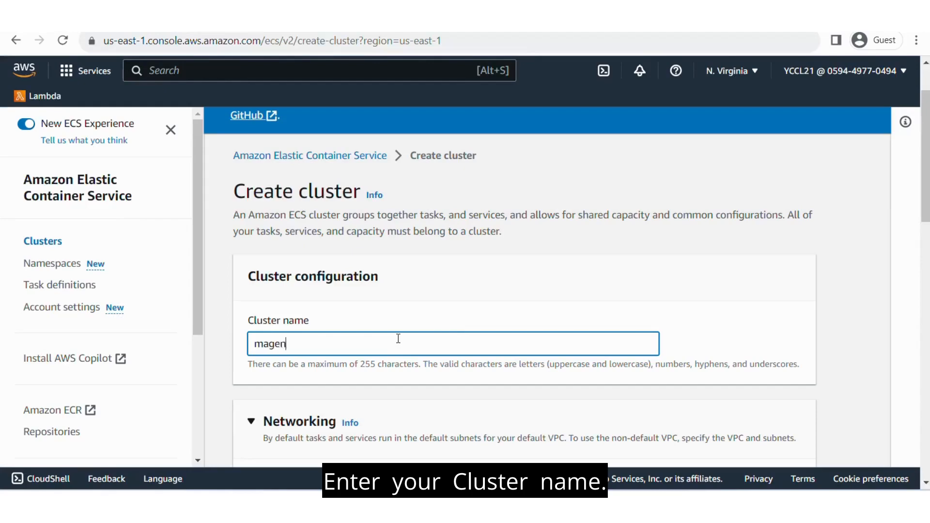
pyautogui.write('to')
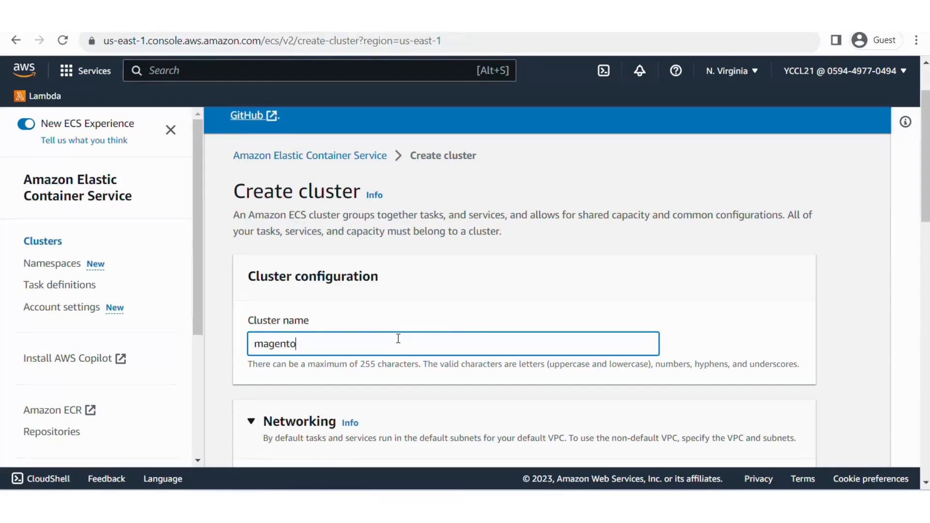
pyautogui.scroll(-3)
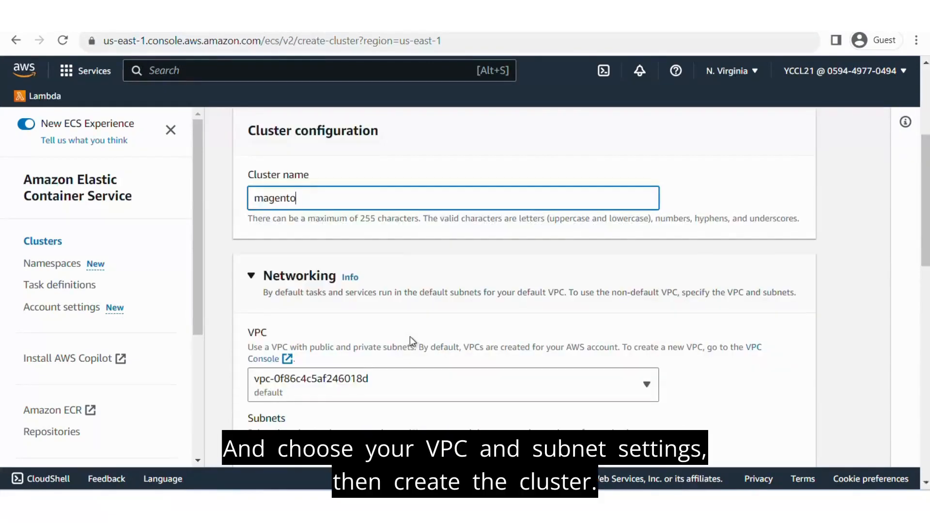
pyautogui.scroll(-3)
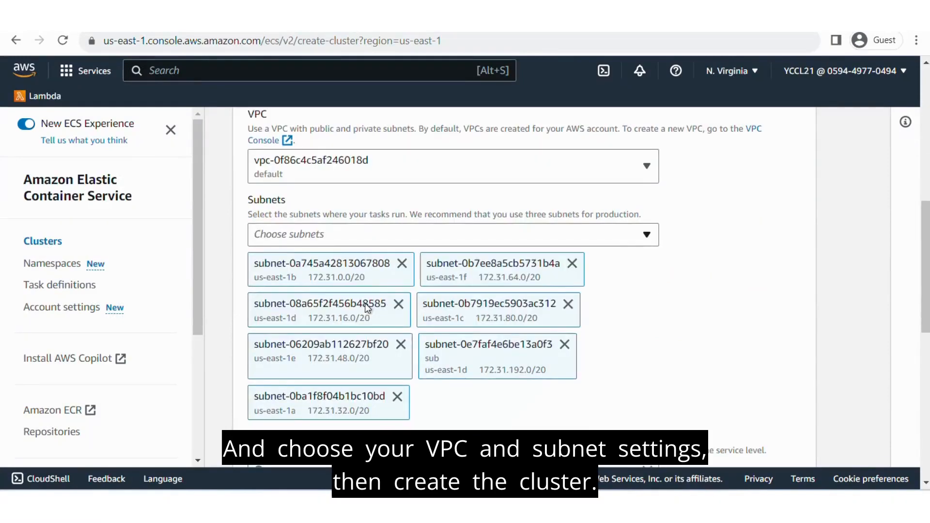
pyautogui.scroll(-3)
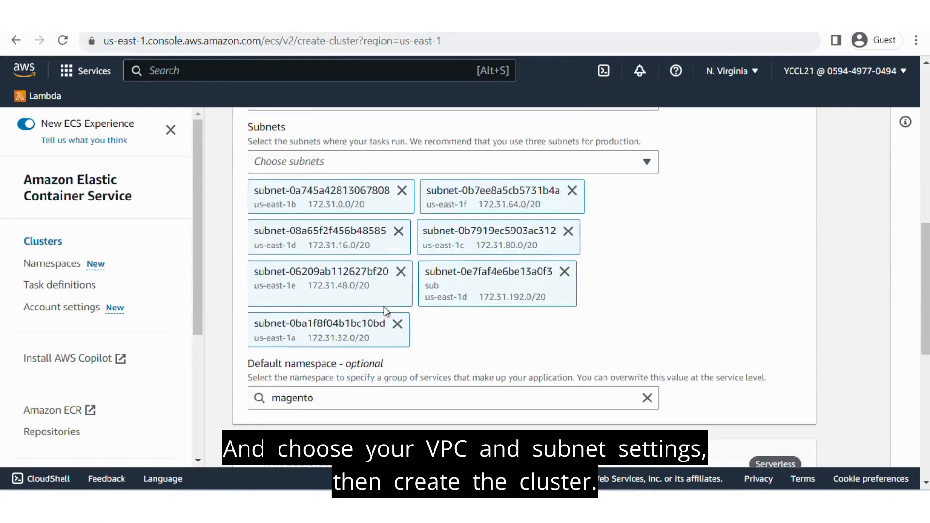
pyautogui.scroll(-3)
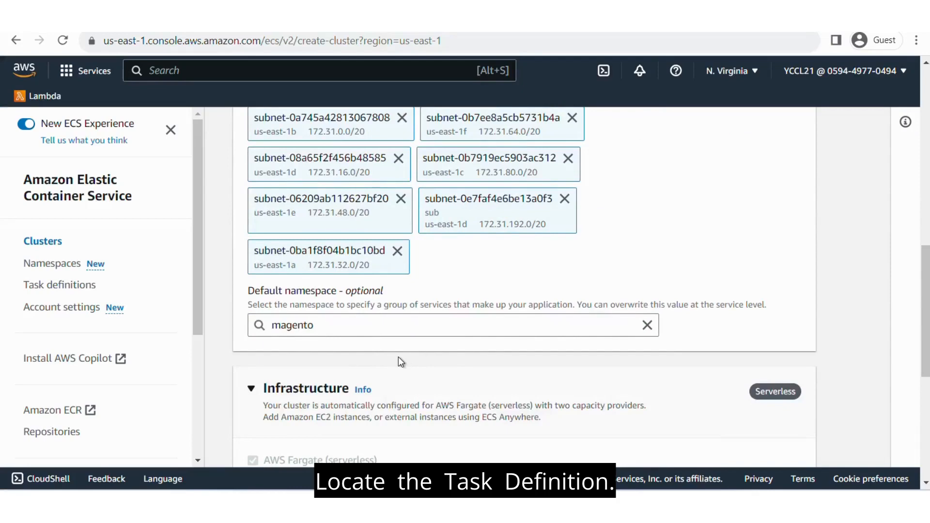
pyautogui.scroll(-3)
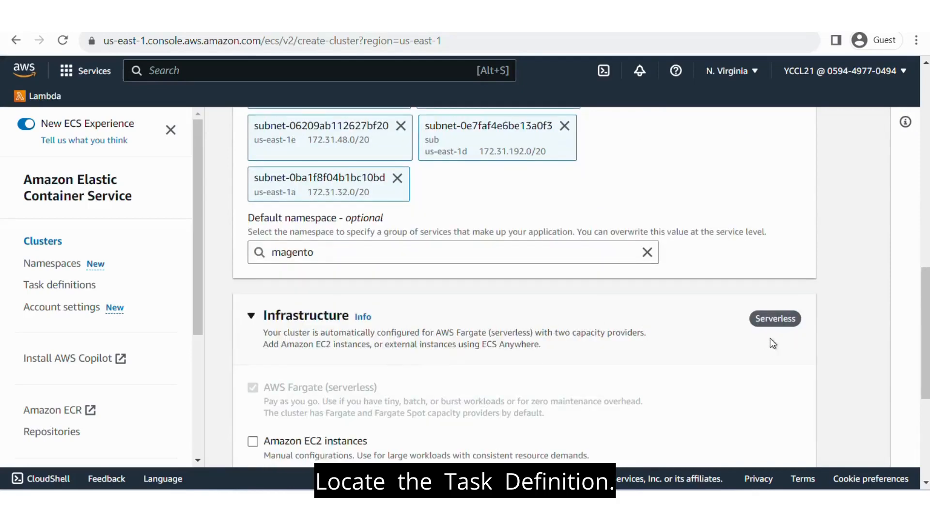
pyautogui.scroll(-3)
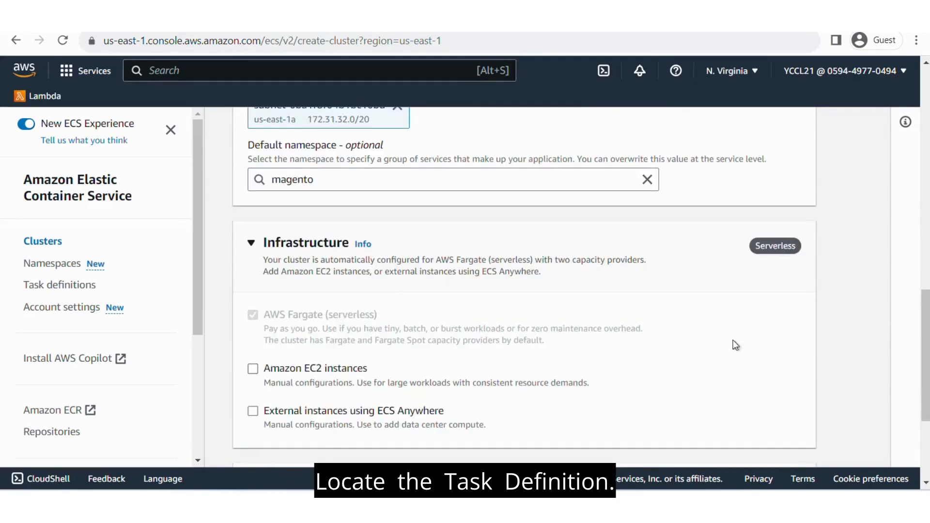
pyautogui.scroll(-3)
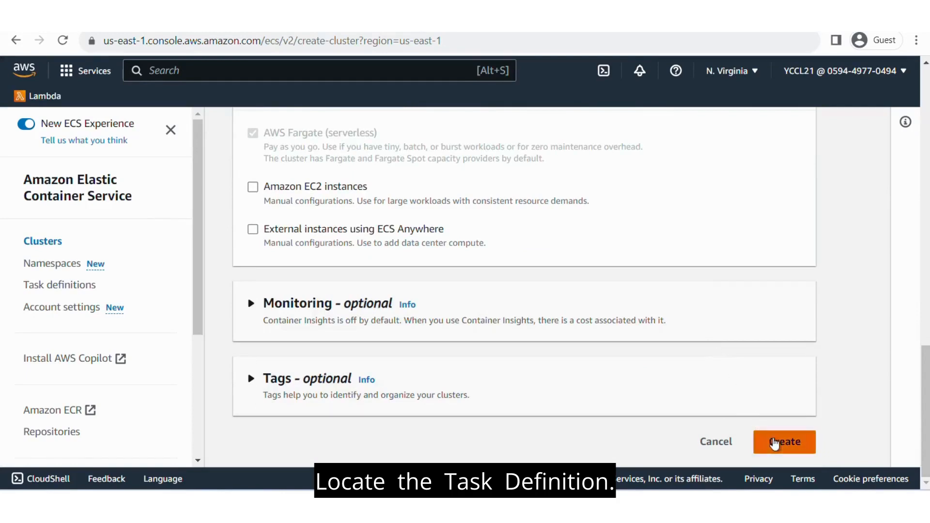
# Create the magento cluster, dismiss the classic console notice, and start a new task definition.
pyautogui.click(784, 442)
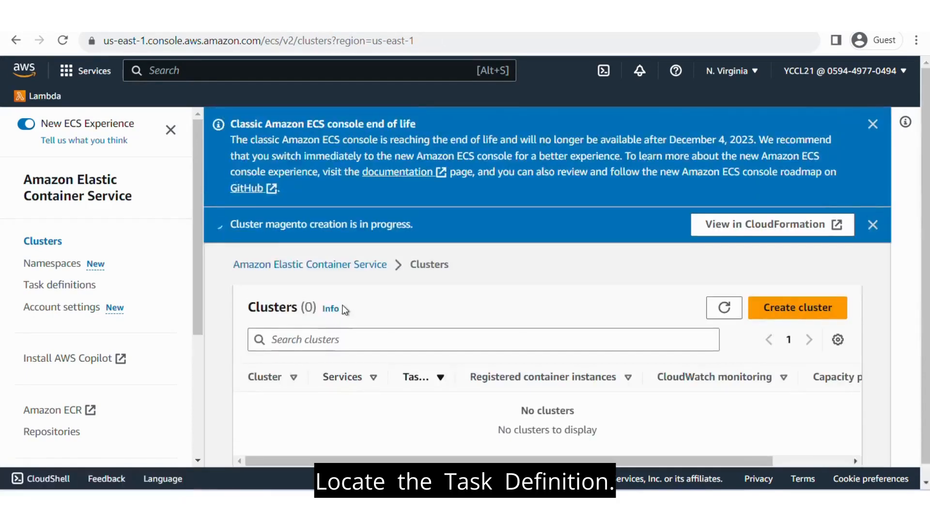
pyautogui.click(872, 124)
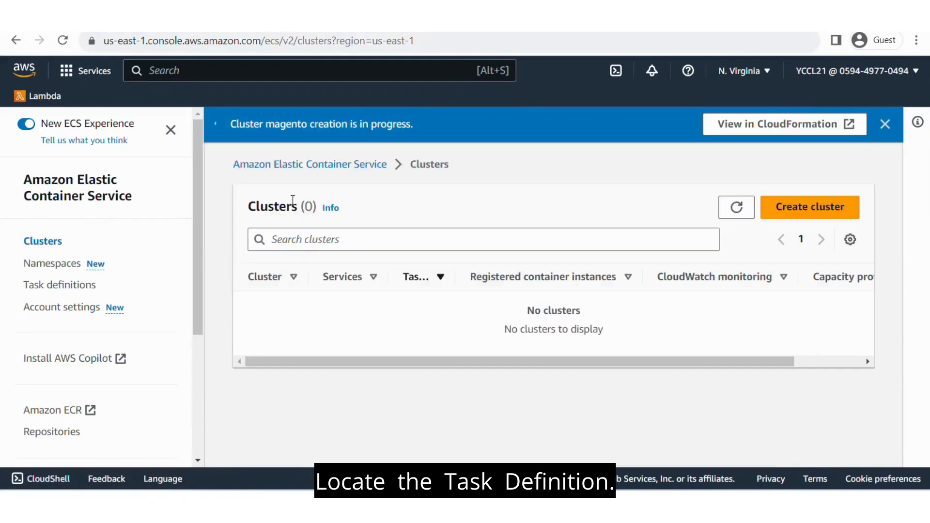
pyautogui.click(611, 233)
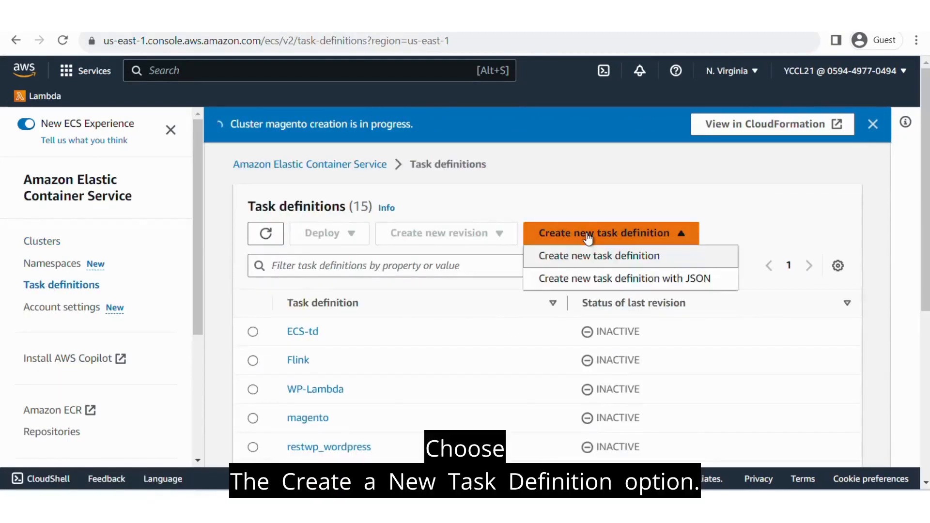
pyautogui.click(600, 255)
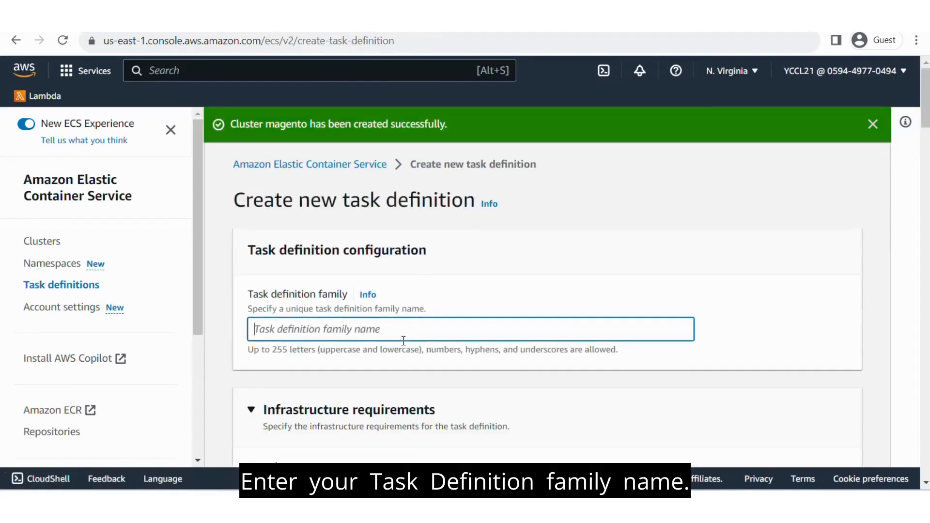
# Name the task definition family magento and scroll down to the Container - 1 section.
pyautogui.write('magen')
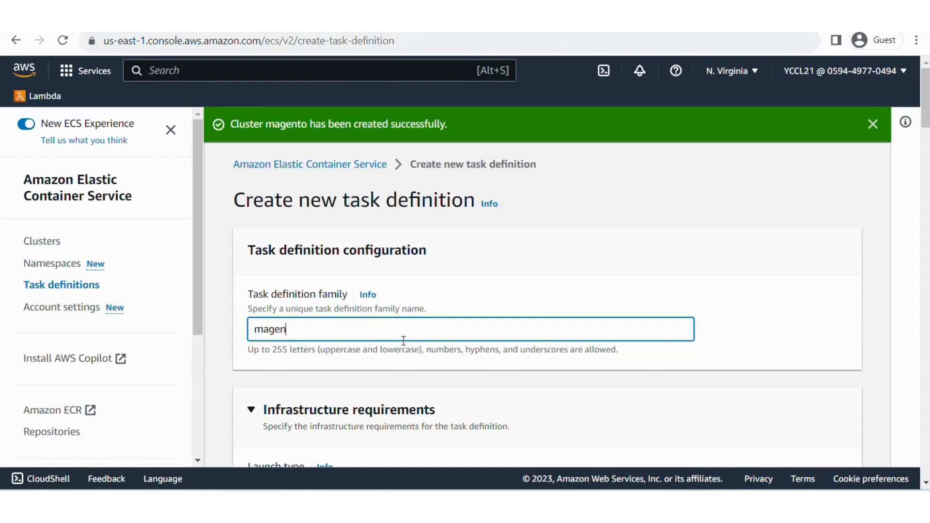
pyautogui.write('to')
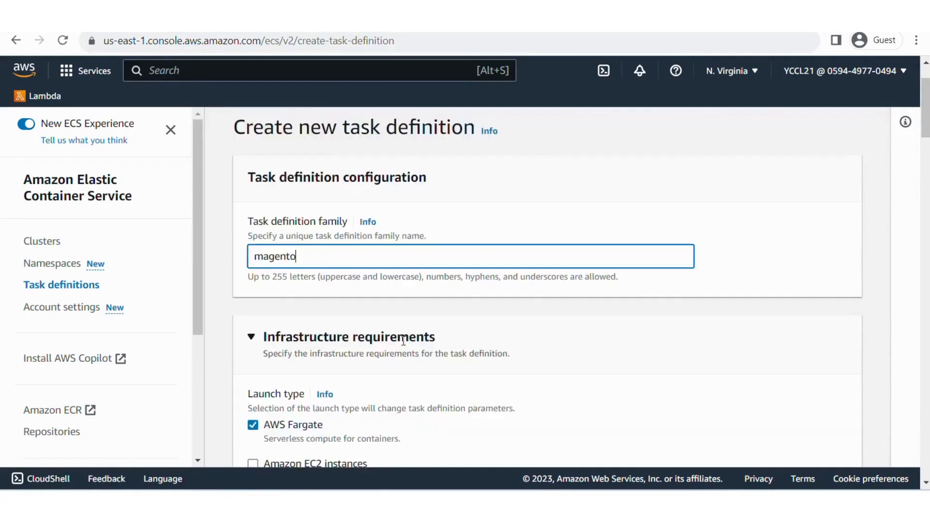
pyautogui.scroll(-3)
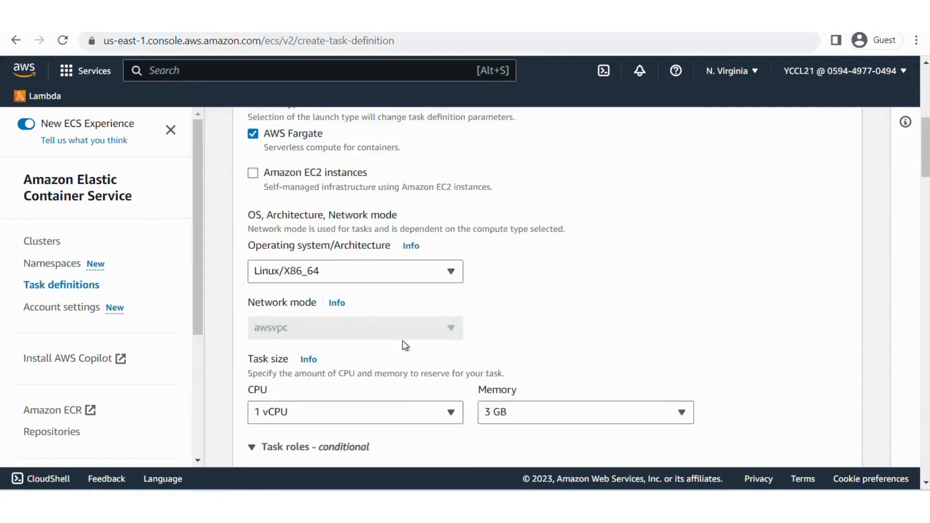
pyautogui.scroll(-3)
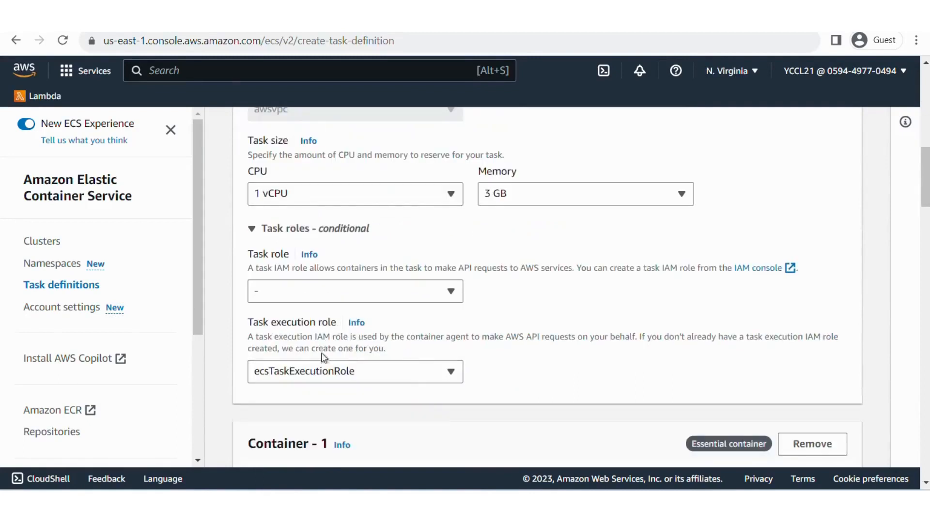
pyautogui.moveTo(330, 383)
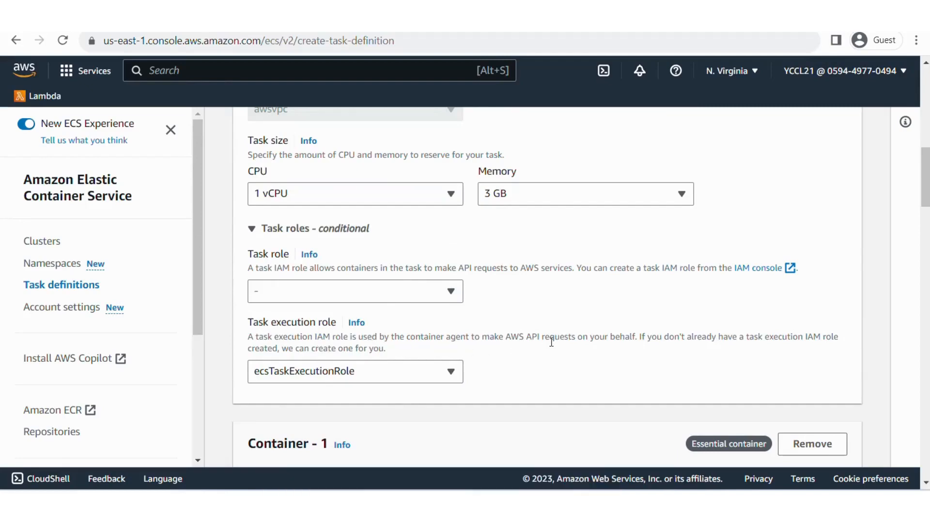
pyautogui.scroll(-3)
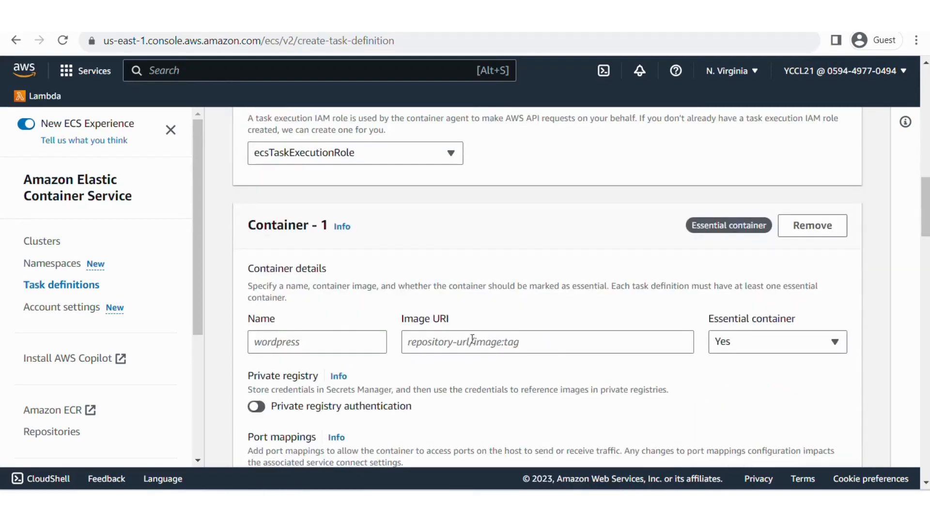
# Name Container 1 magento with image vulhub/magento:2.2.7 and scroll to Port mappings.
pyautogui.click(317, 342)
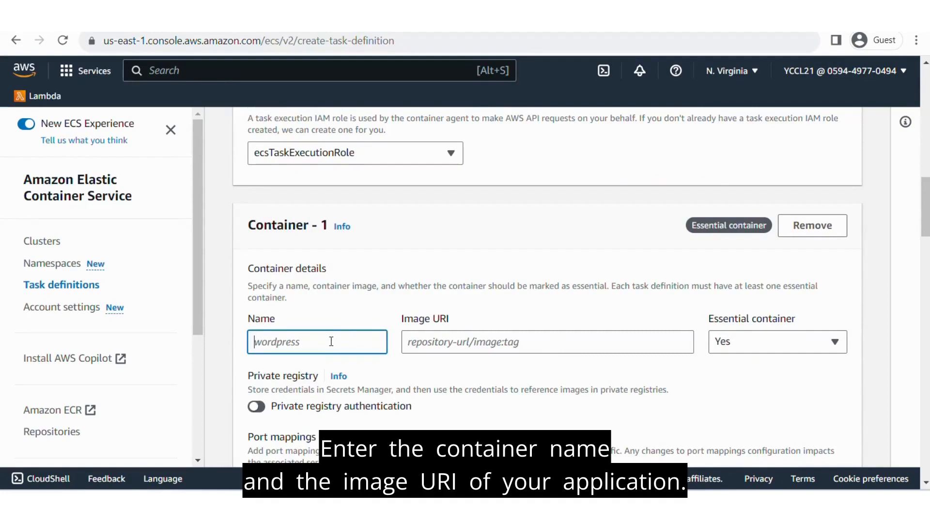
pyautogui.write('magen')
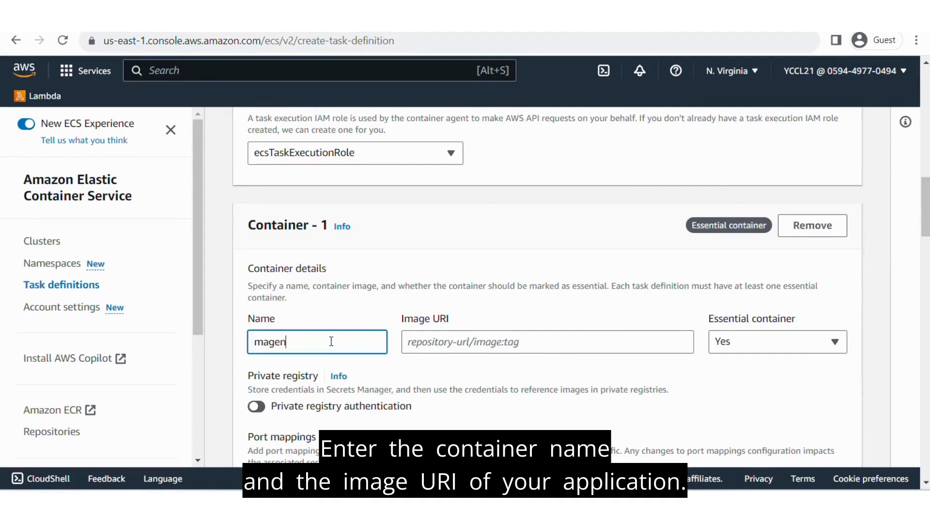
pyautogui.click(547, 342)
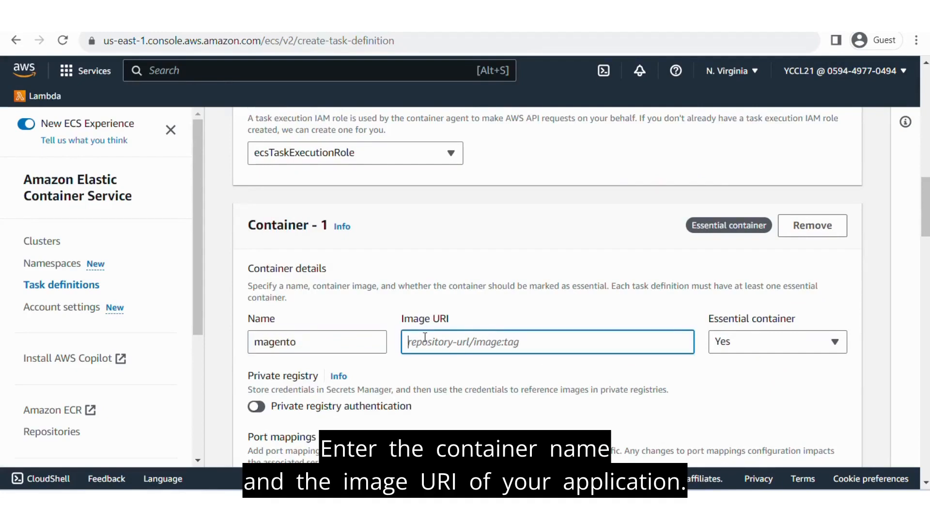
pyautogui.write('vulhub/magento:2.2.7')
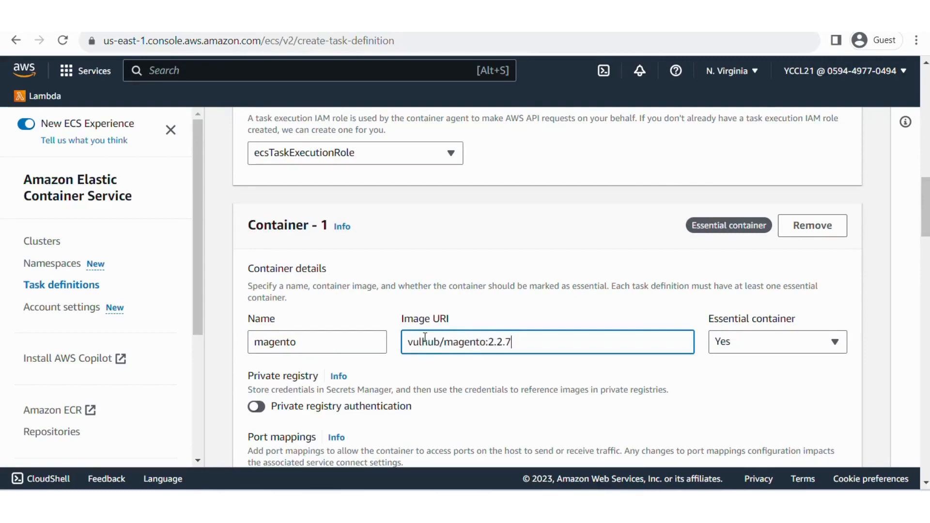
pyautogui.scroll(-3)
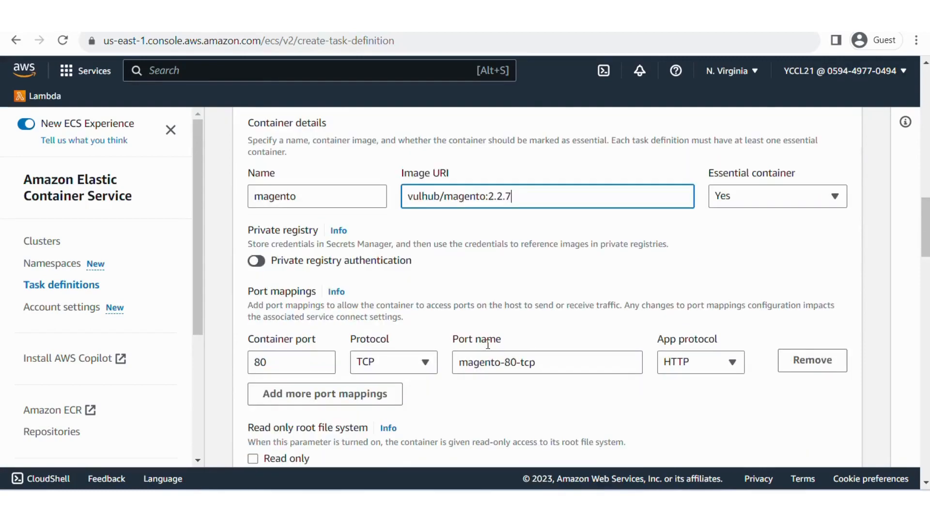
pyautogui.scroll(-3)
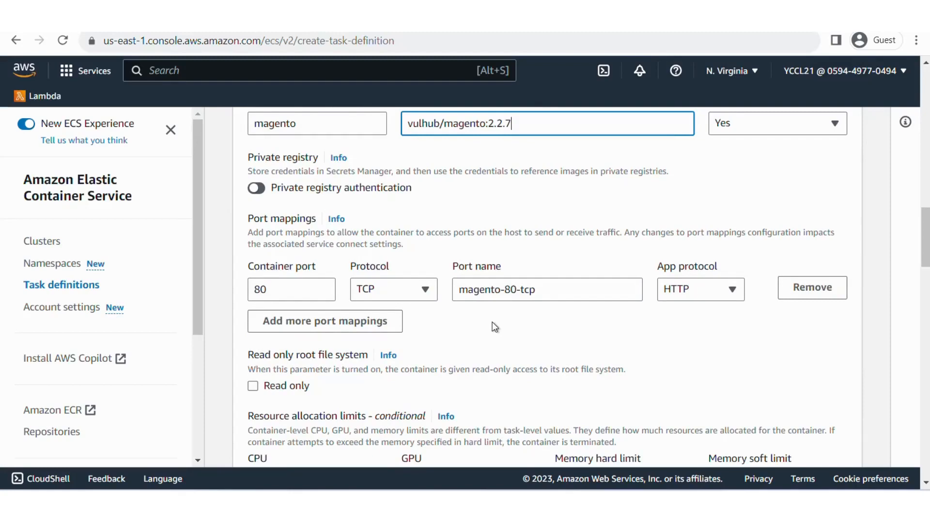
# Keep the default CloudWatch logging and submit the magento task definition.
pyautogui.scroll(-3)
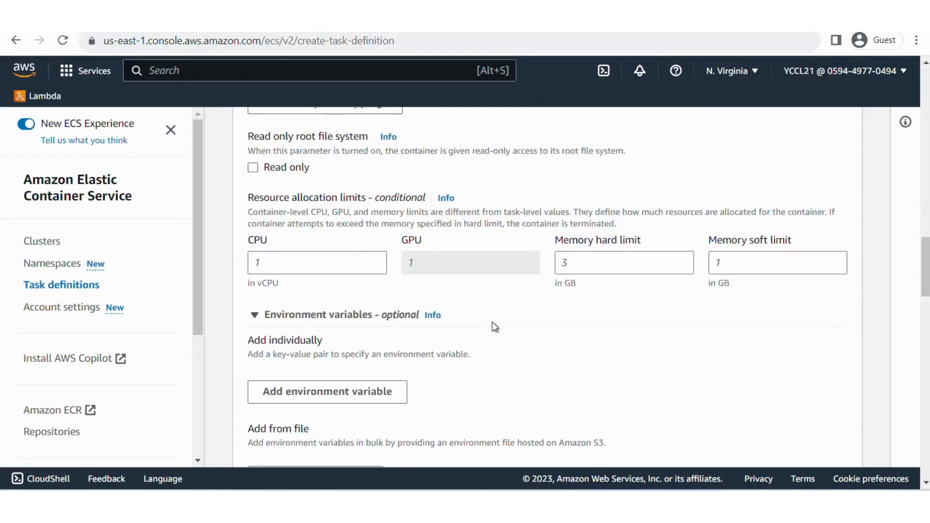
pyautogui.scroll(-3)
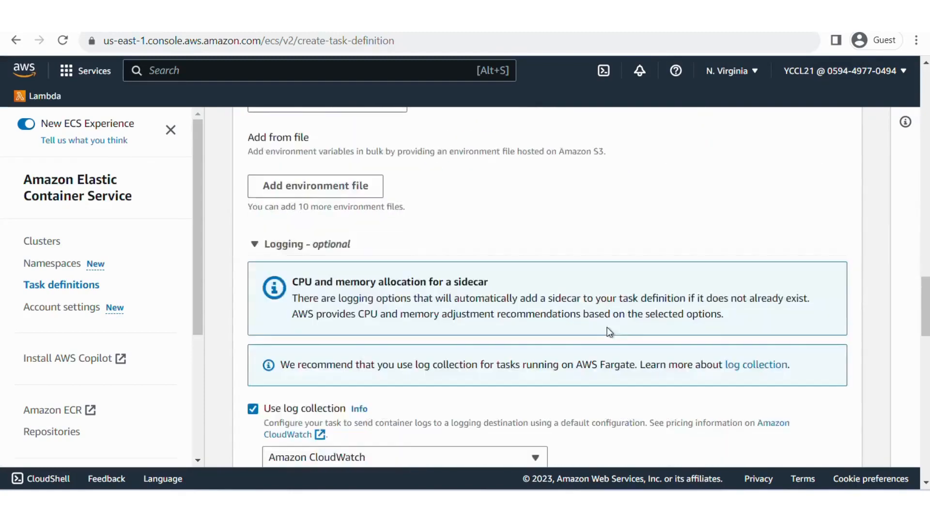
pyautogui.scroll(-3)
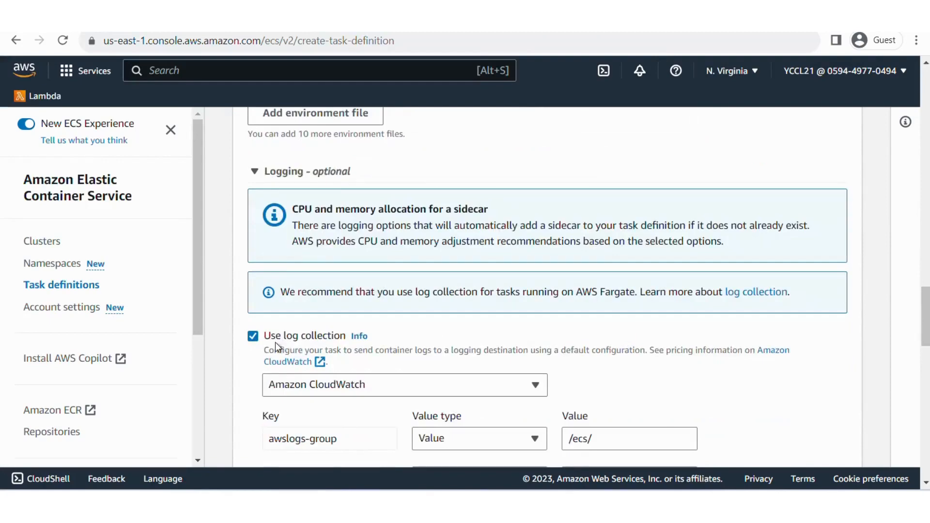
pyautogui.scroll(-3)
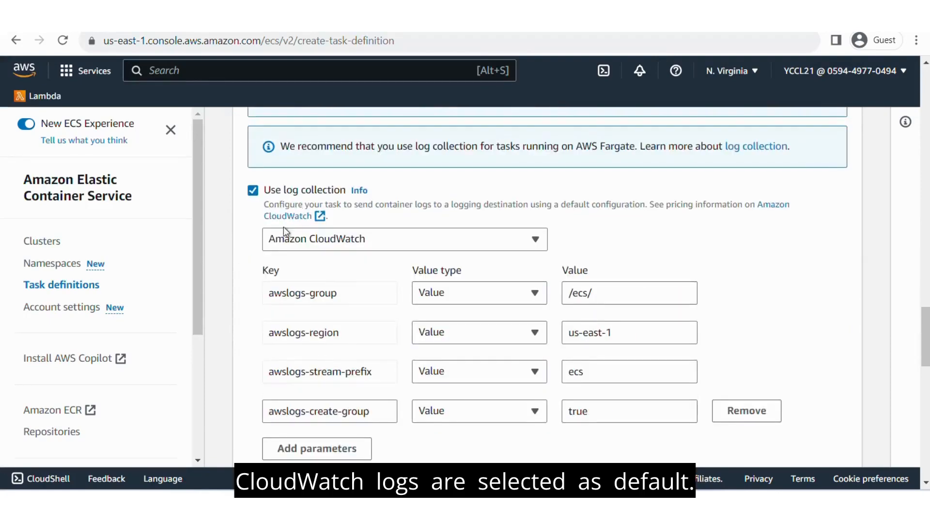
pyautogui.scroll(-3)
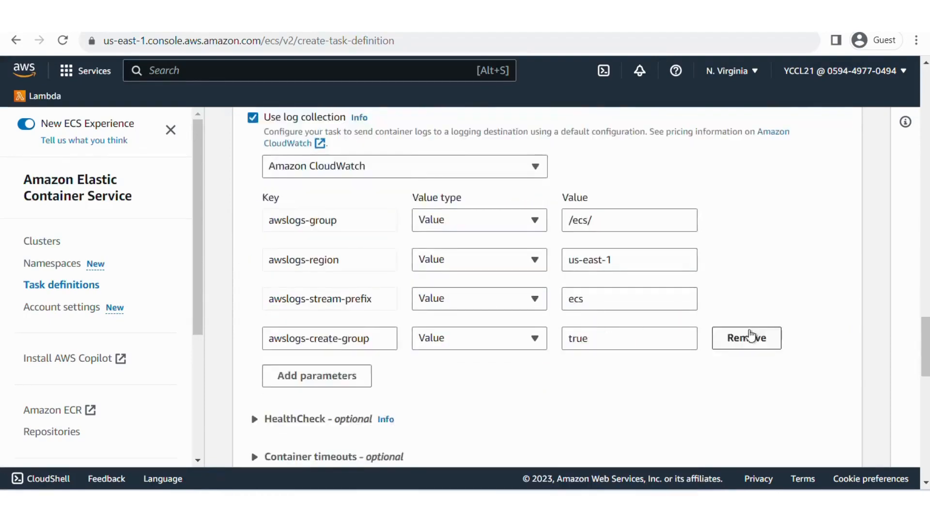
pyautogui.scroll(-3)
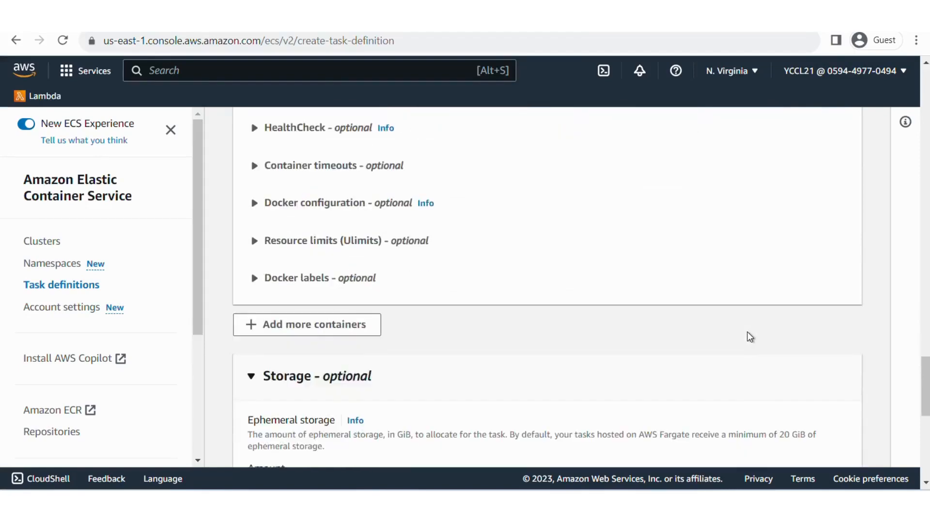
pyautogui.scroll(-3)
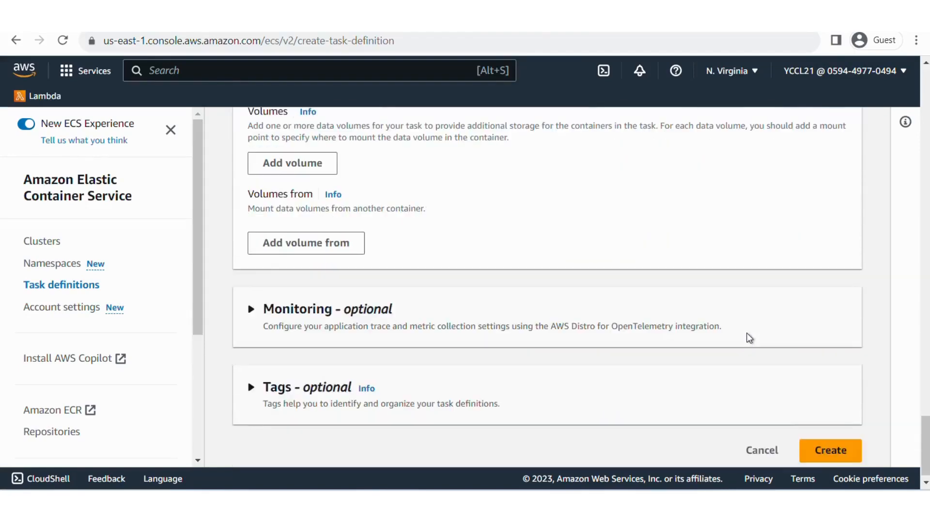
pyautogui.click(829, 450)
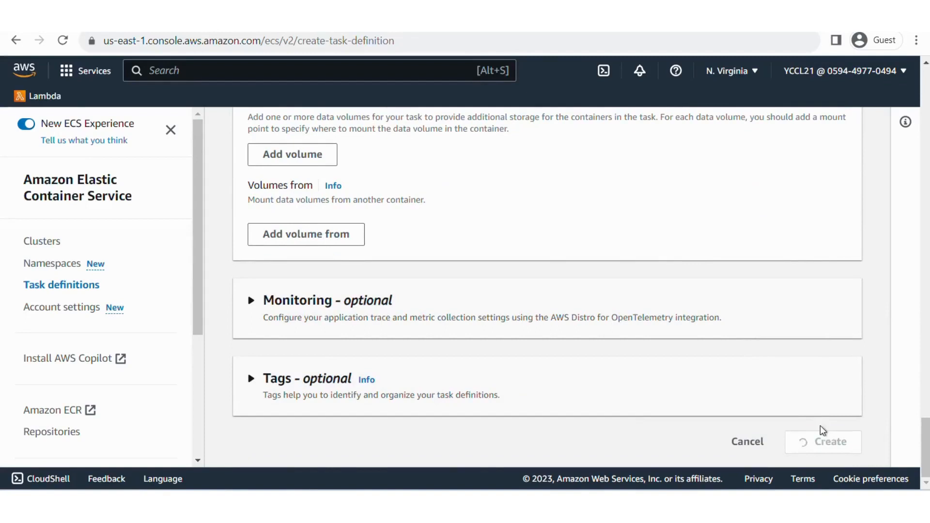
# Open the magento cluster from the Clusters list and view its empty Tasks tab.
pyautogui.click(823, 441)
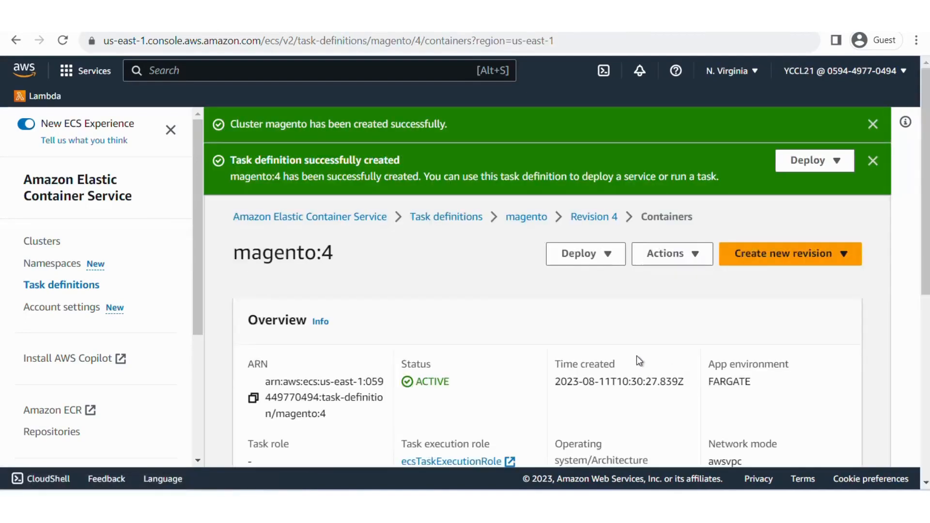
pyautogui.moveTo(11, 248)
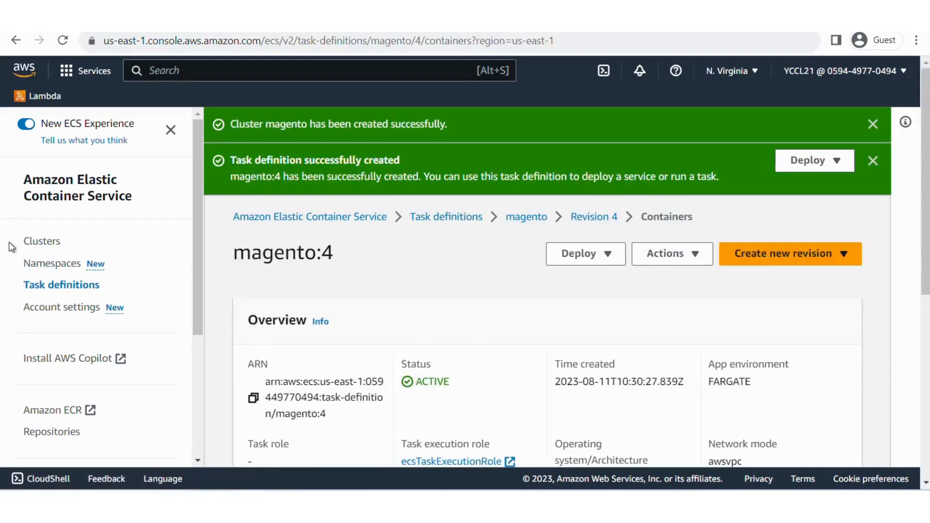
pyautogui.click(42, 241)
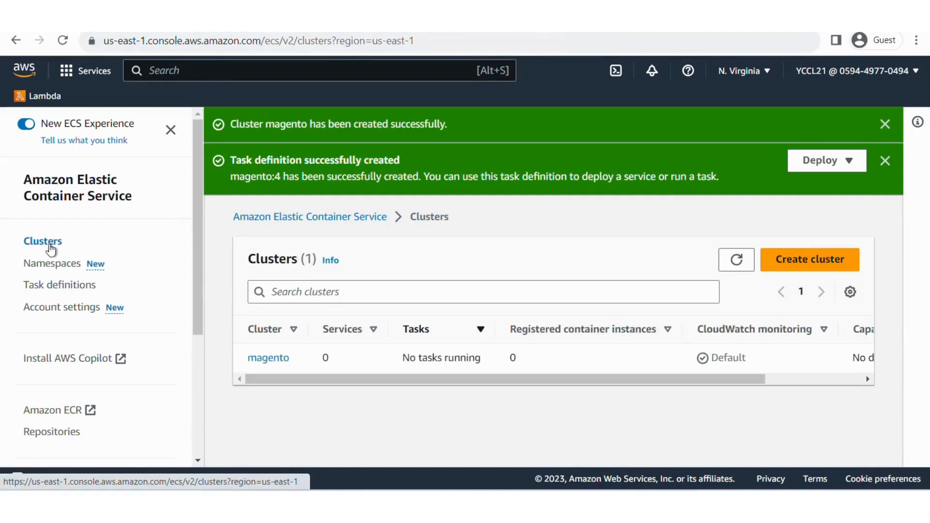
pyautogui.click(268, 357)
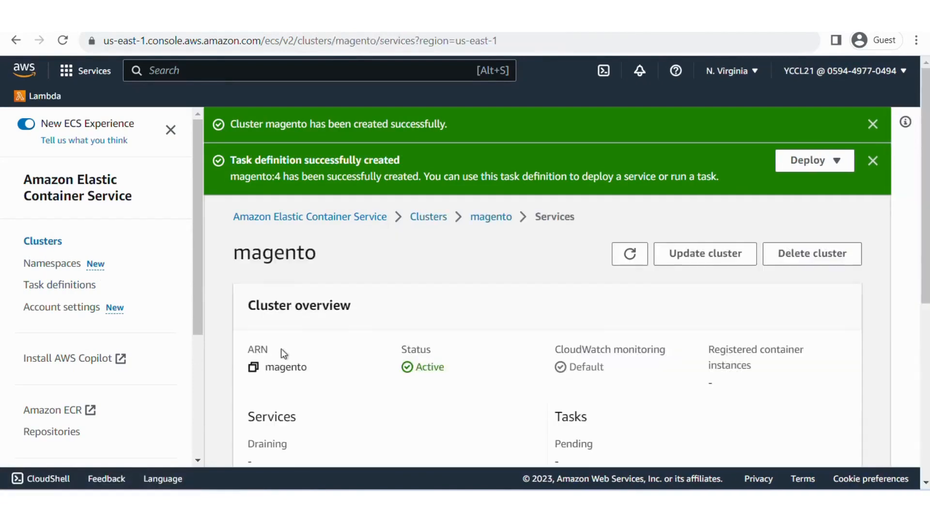
pyautogui.moveTo(872, 124)
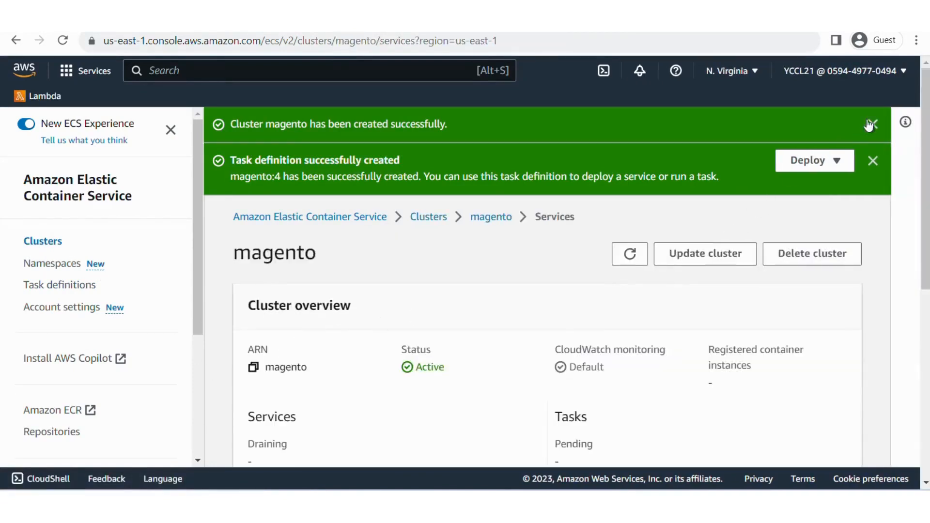
pyautogui.scroll(-3)
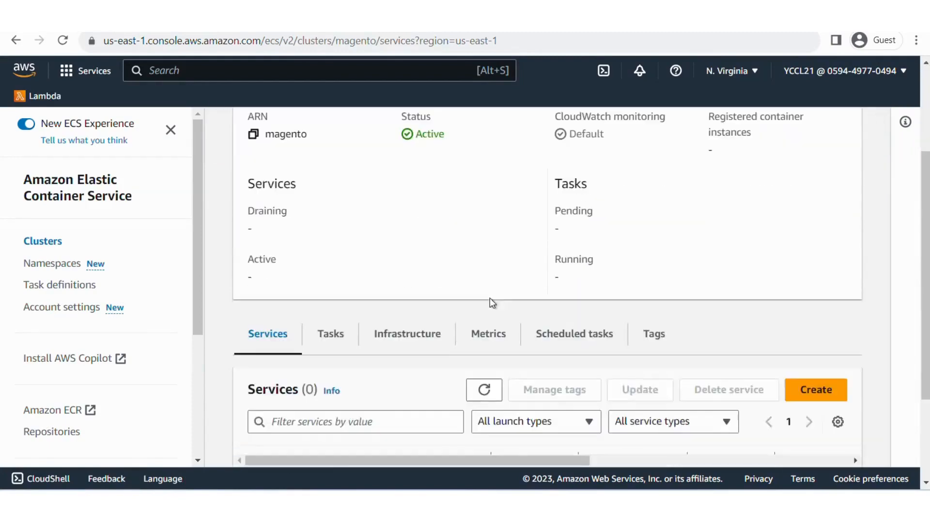
pyautogui.scroll(-3)
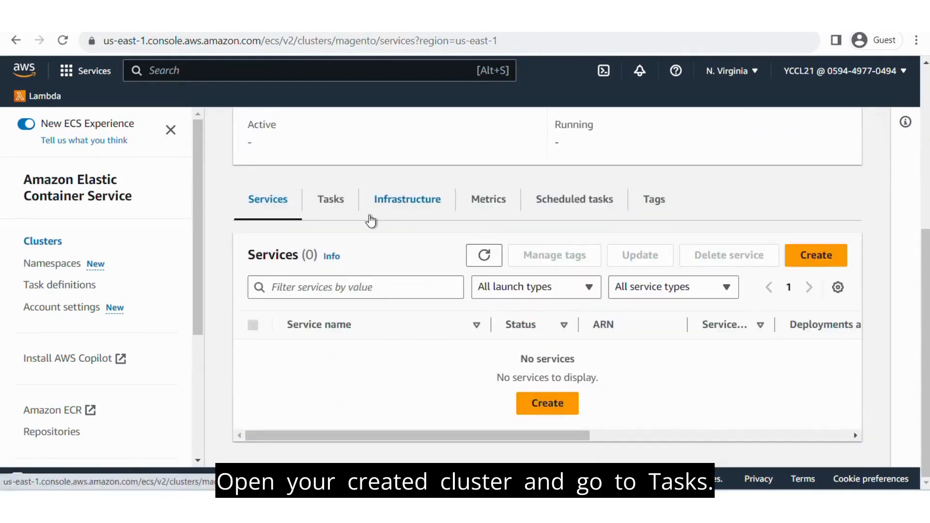
pyautogui.click(330, 198)
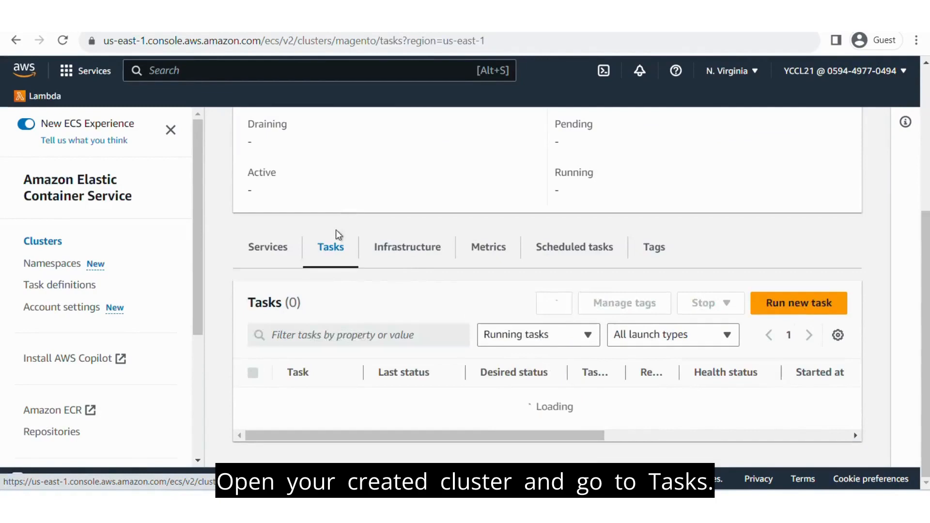
pyautogui.scroll(-3)
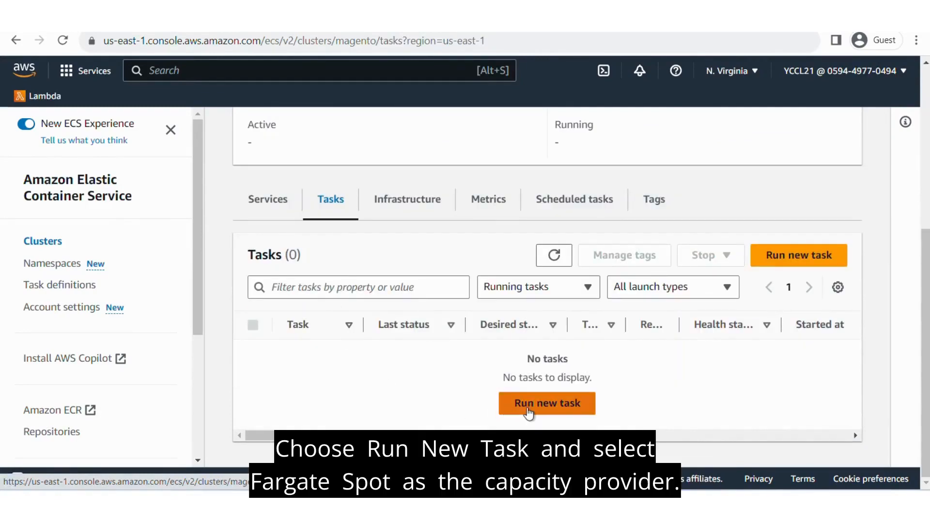
# Start a new task using the FARGATE_SPOT capacity provider with base 1.
pyautogui.click(547, 403)
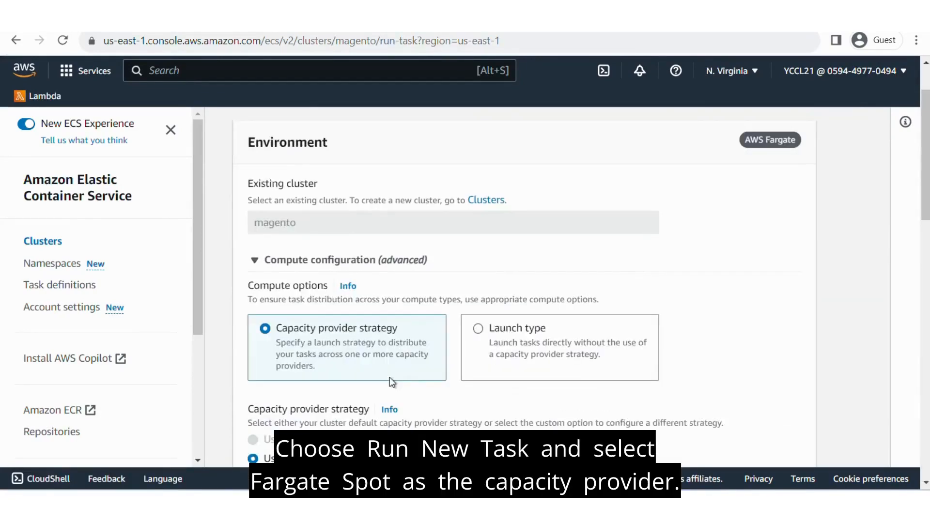
pyautogui.scroll(-3)
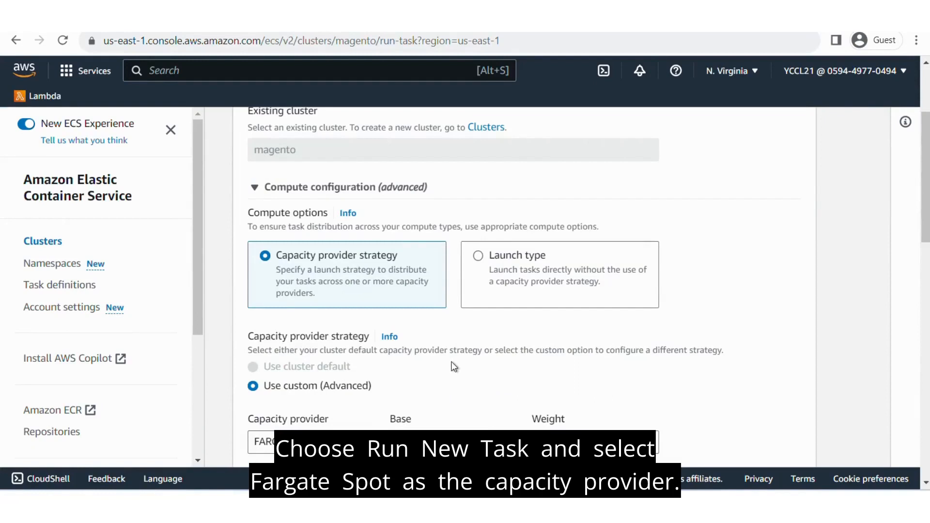
pyautogui.scroll(-3)
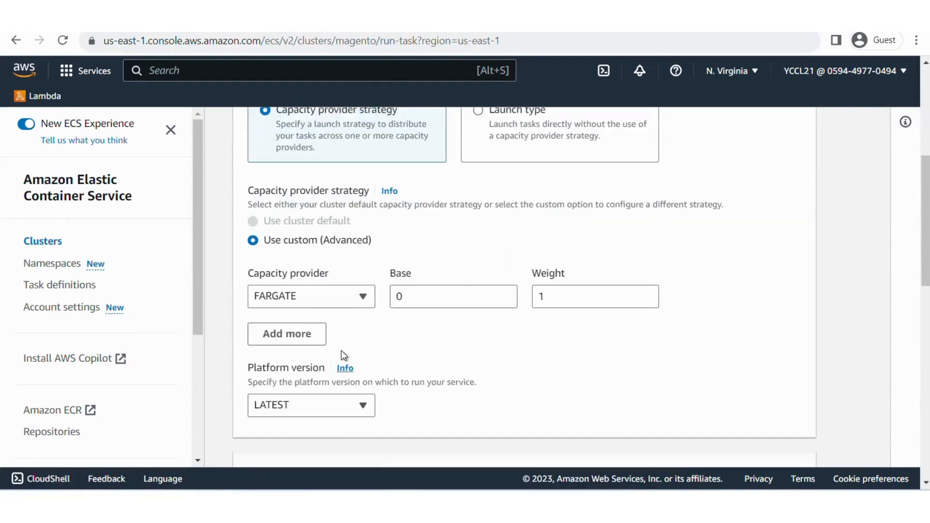
pyautogui.click(311, 296)
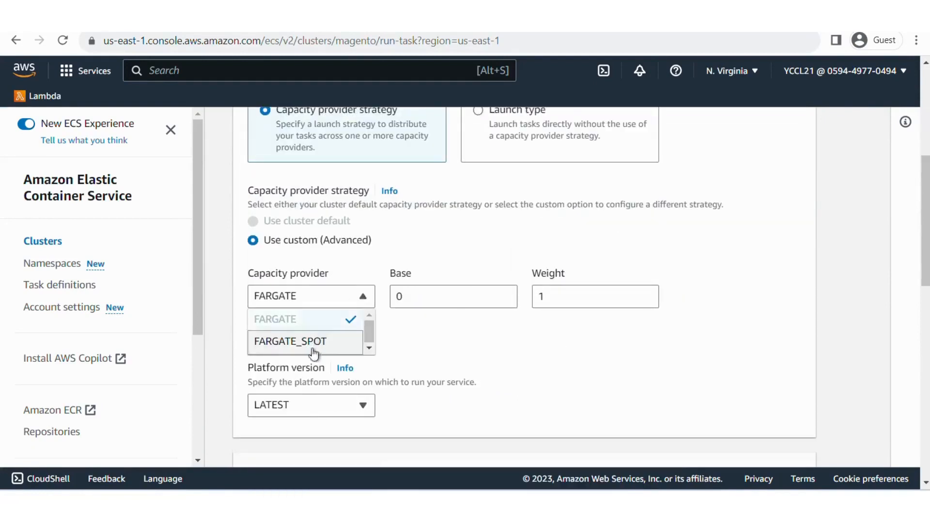
pyautogui.click(291, 341)
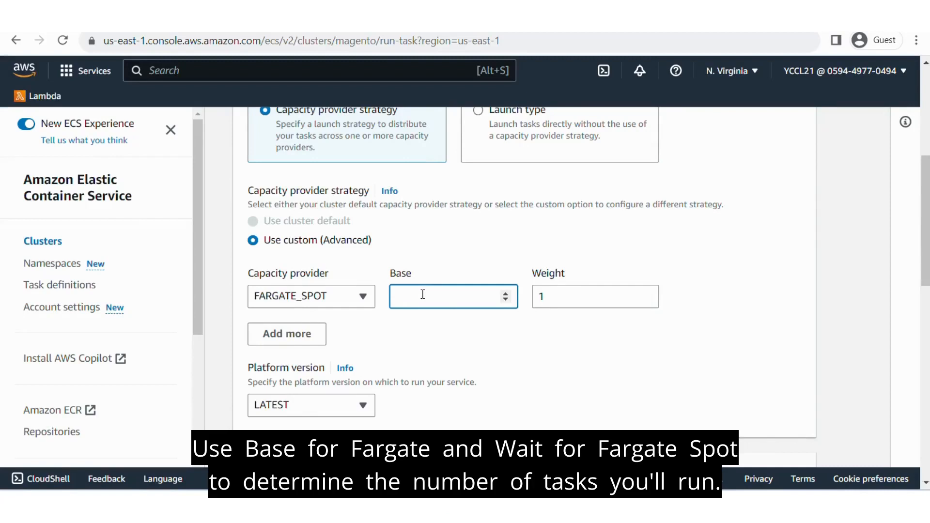
pyautogui.write('1')
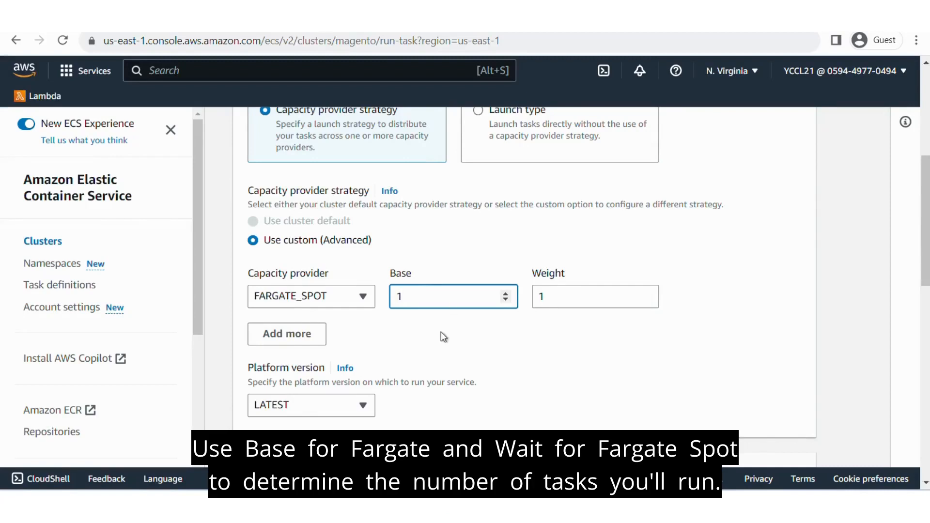
# Choose the magento task definition family and create the task.
pyautogui.scroll(-3)
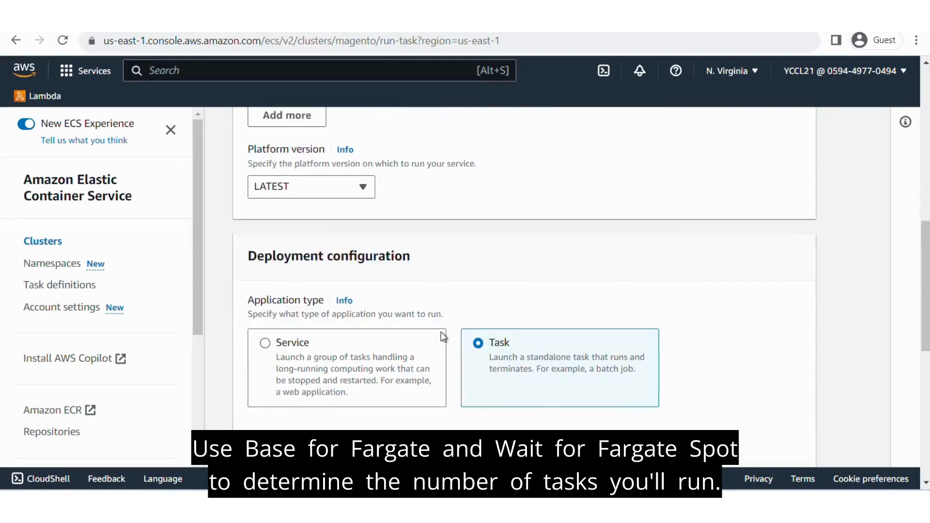
pyautogui.scroll(-3)
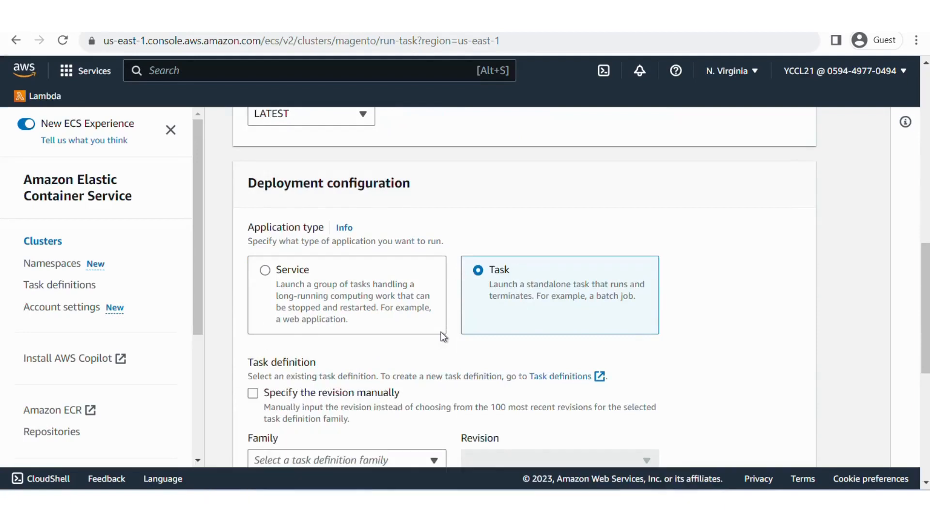
pyautogui.scroll(-3)
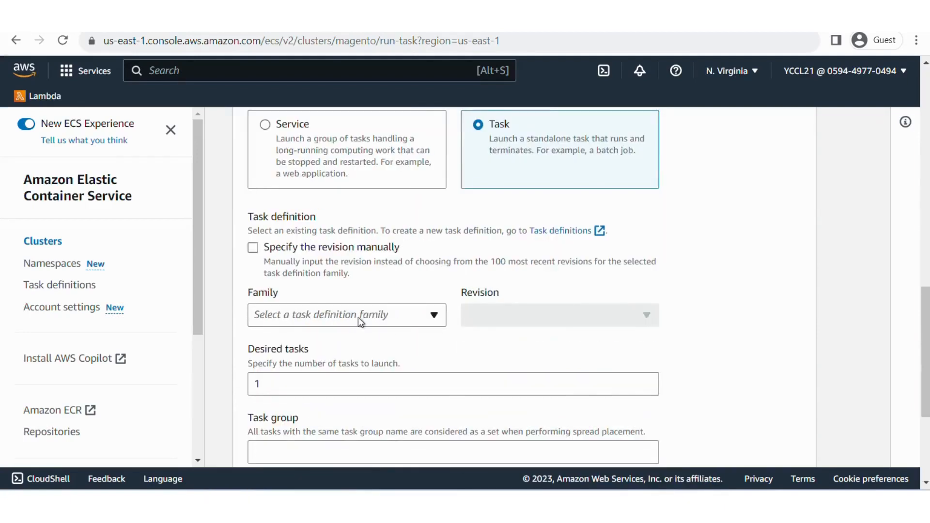
pyautogui.click(346, 314)
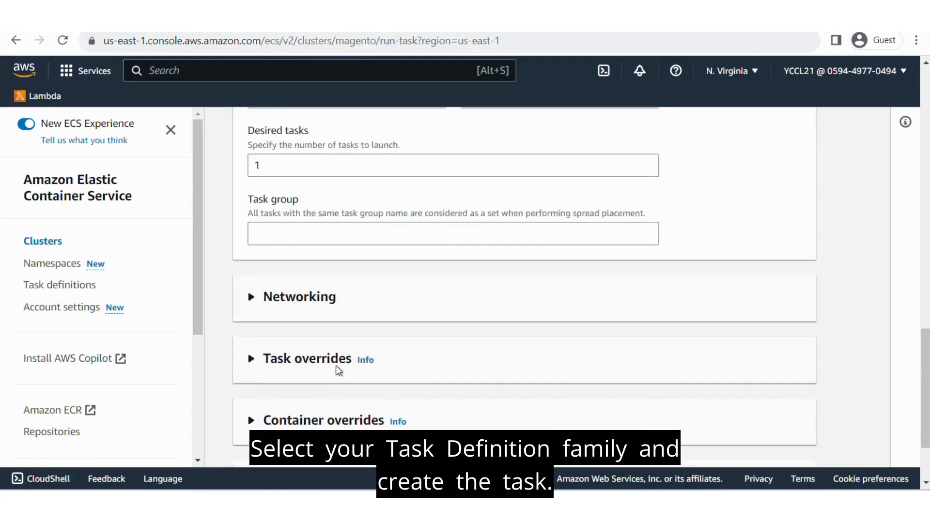
pyautogui.scroll(-3)
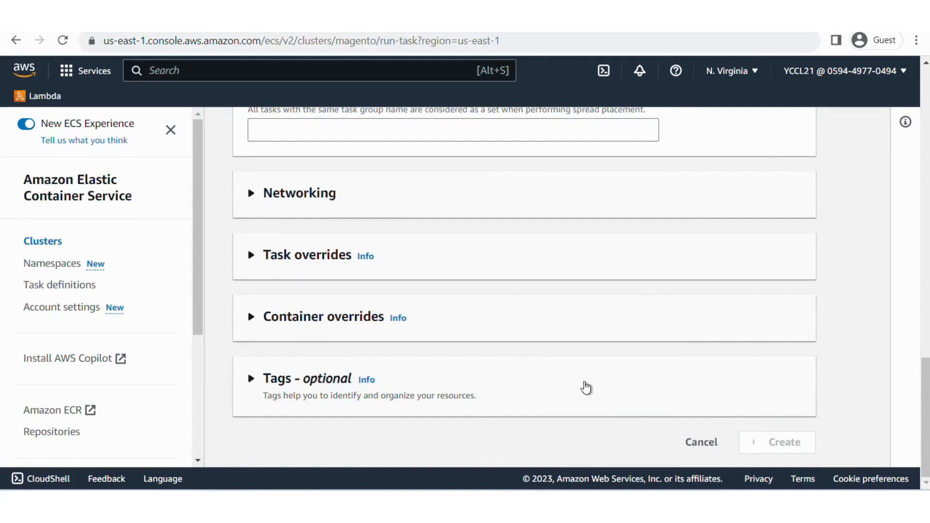
pyautogui.click(776, 442)
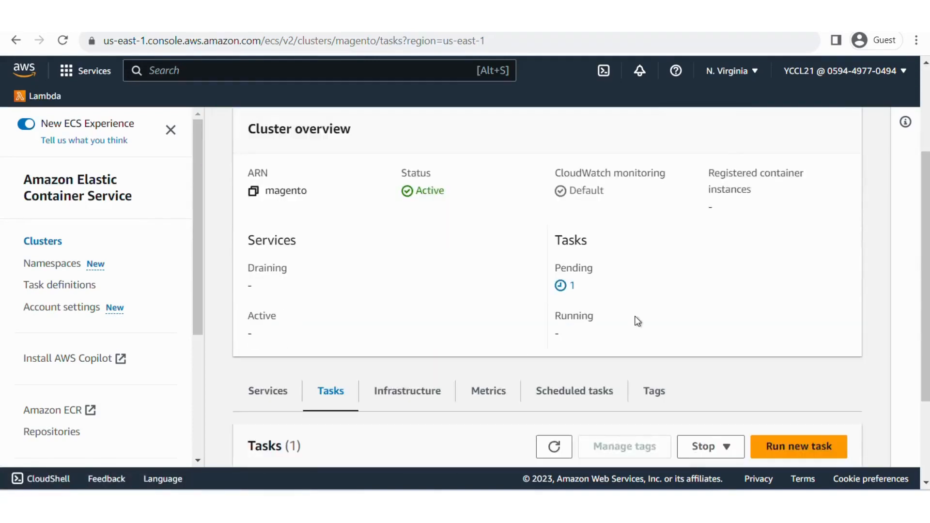
# Refresh the task list and open the new magento task's details.
pyautogui.scroll(-3)
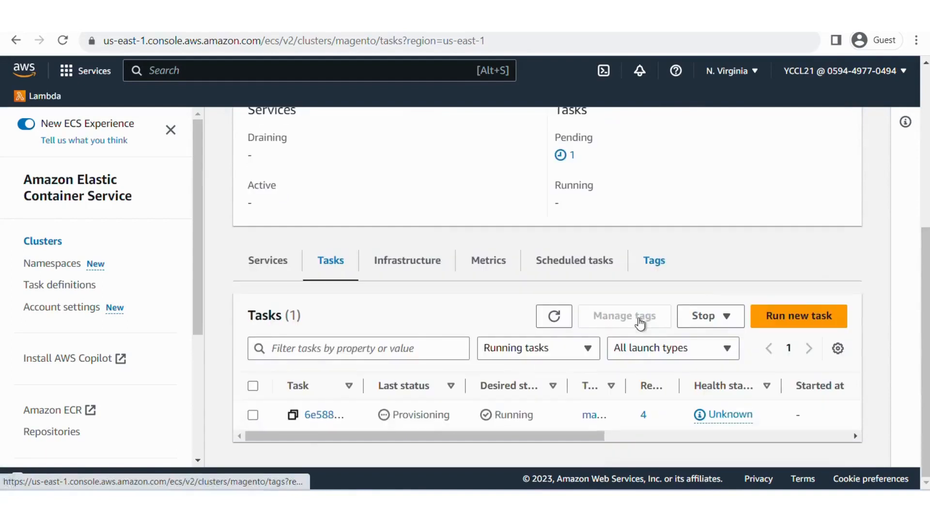
pyautogui.click(553, 315)
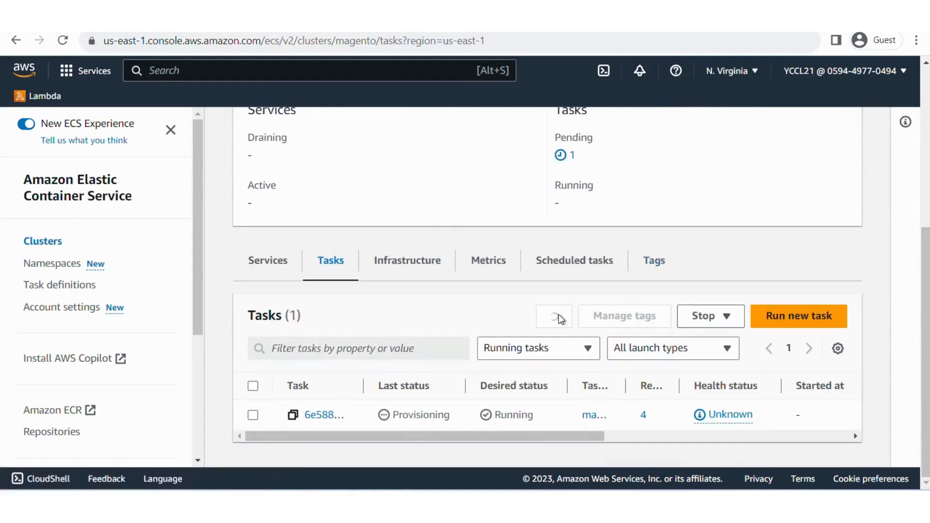
pyautogui.click(323, 414)
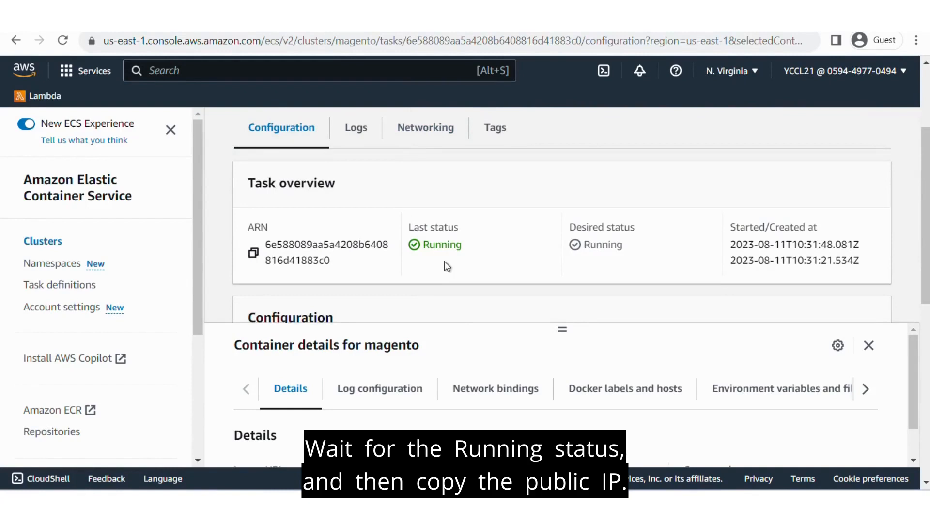
# Copy the task's public IP 54.226.77.75 and load it in the browser.
pyautogui.scroll(-3)
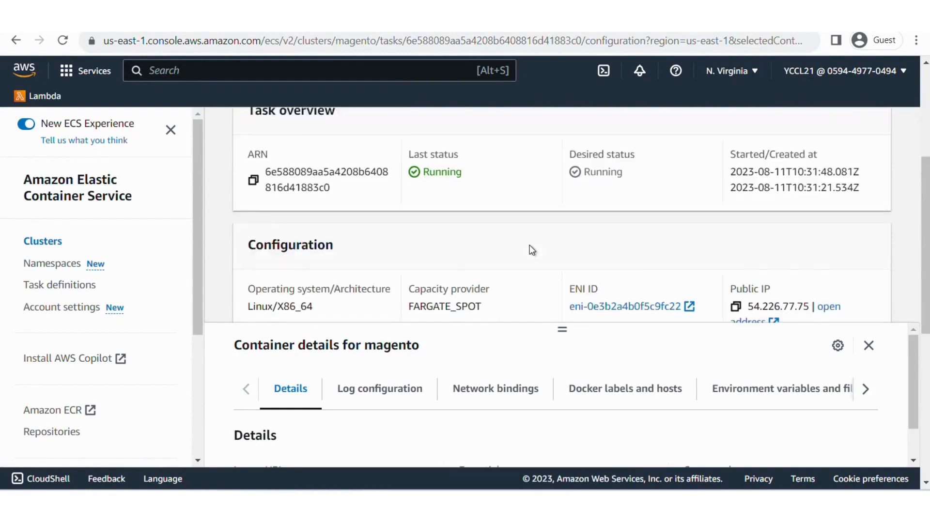
pyautogui.scroll(-3)
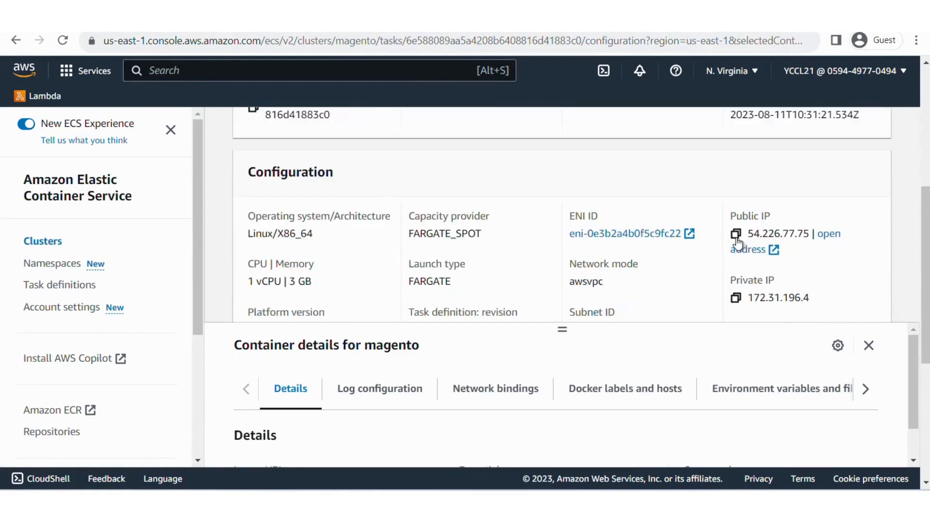
pyautogui.click(736, 233)
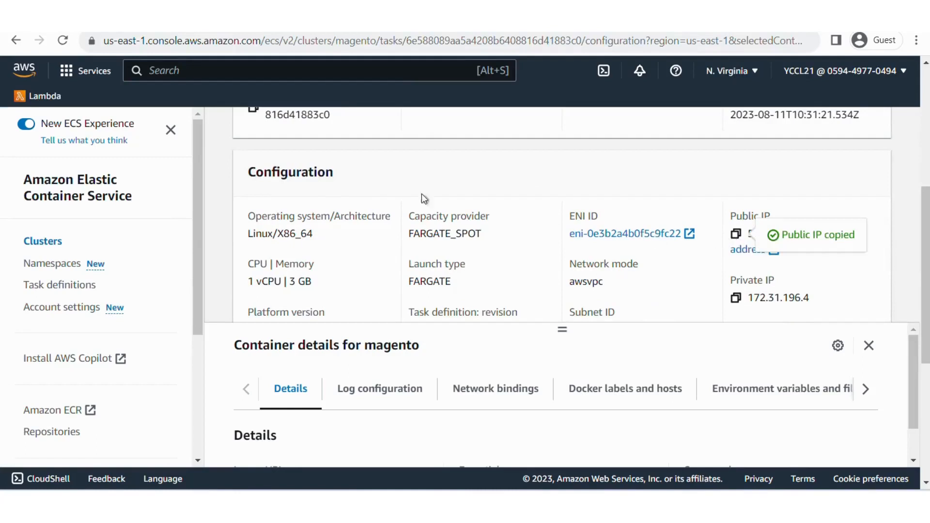
pyautogui.write('54.226.77.75/setup/#/landing-install')
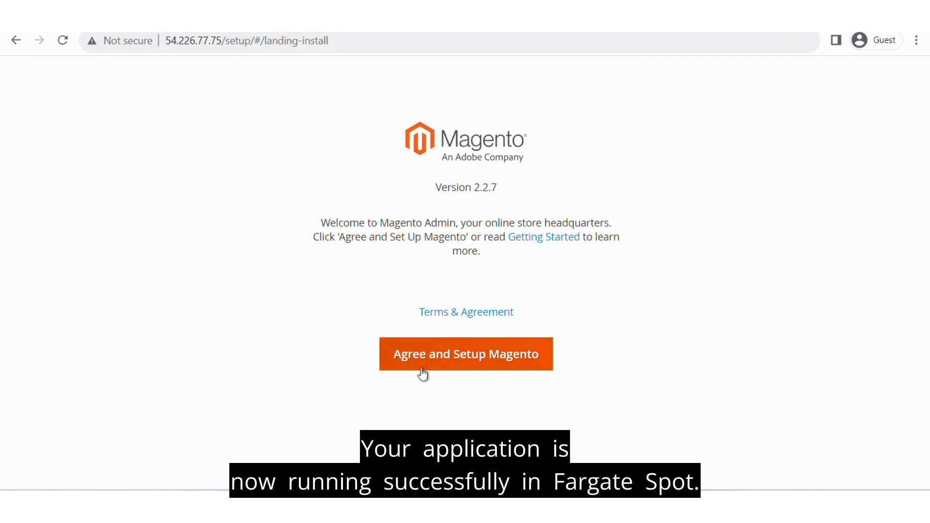
# Agree to the terms and start Magento setup, reaching Step 1: Readiness Check.
pyautogui.click(466, 354)
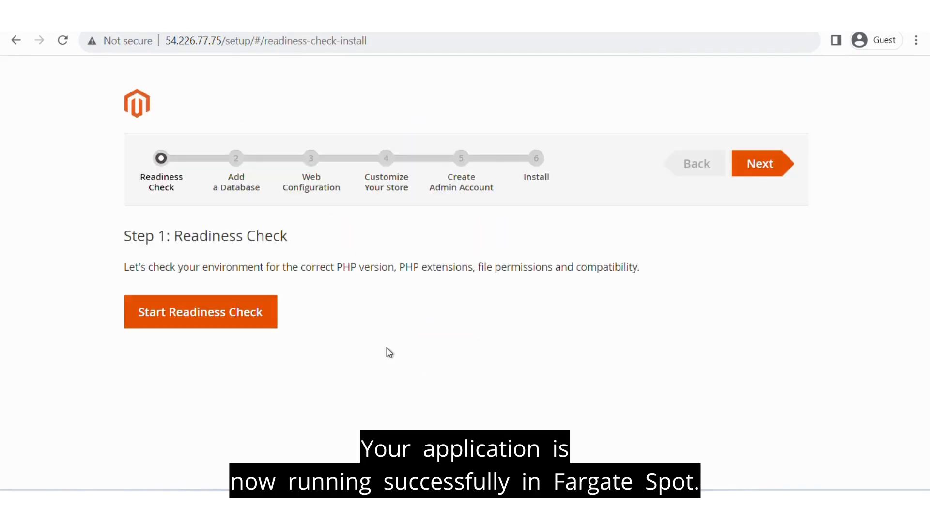